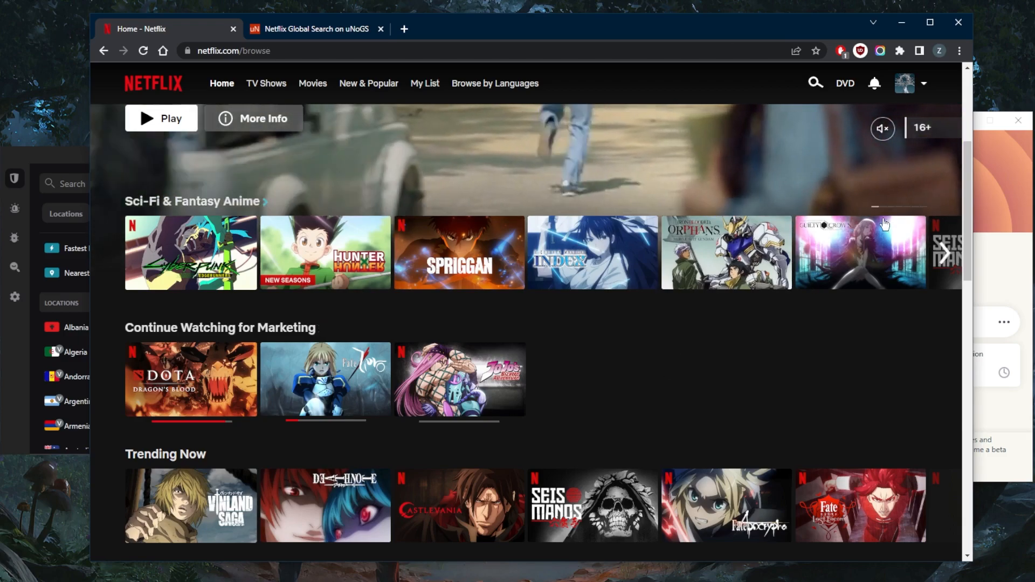
pyautogui.moveTo(859, 253)
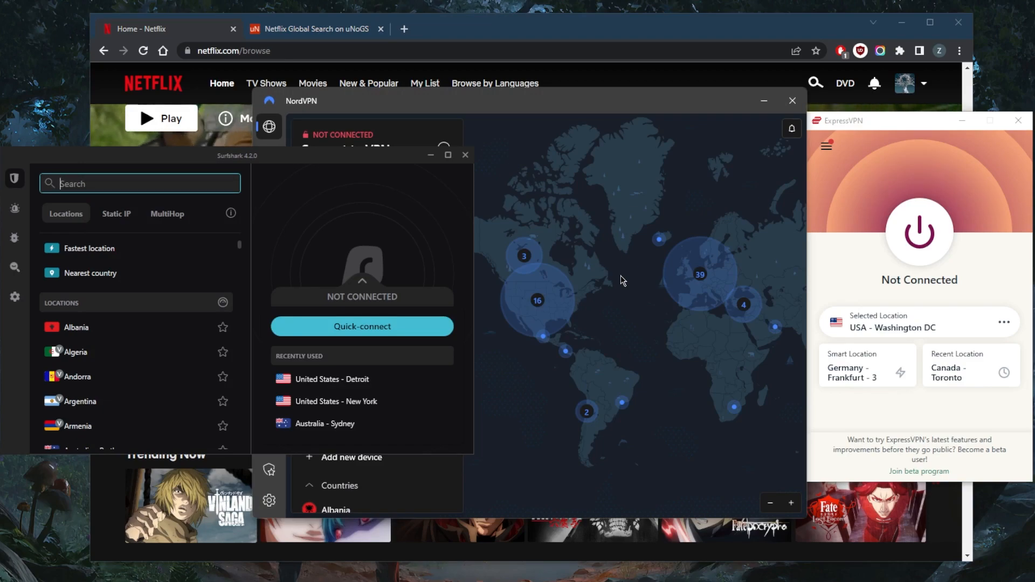
pyautogui.moveTo(865, 177)
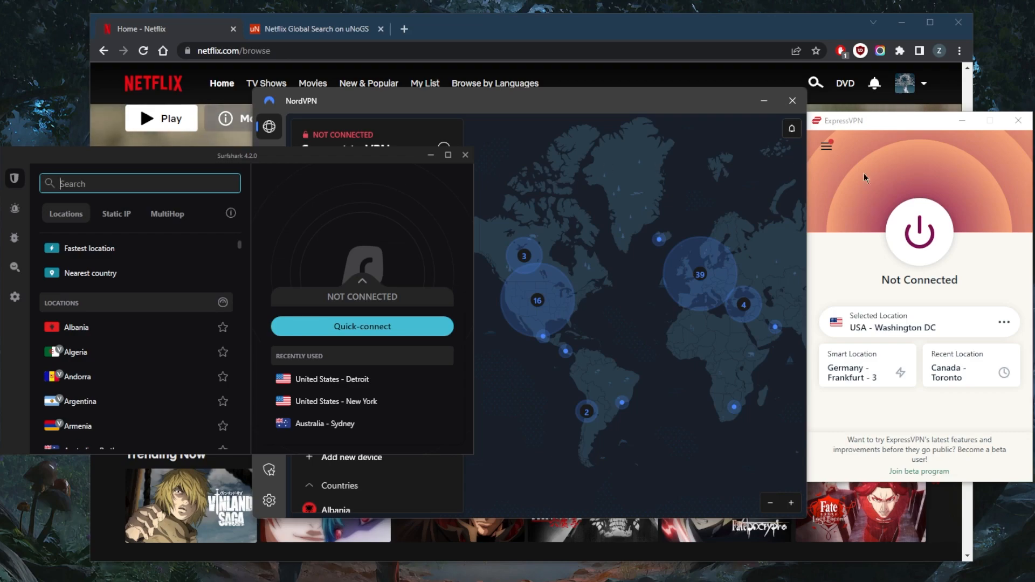
pyautogui.moveTo(870, 185)
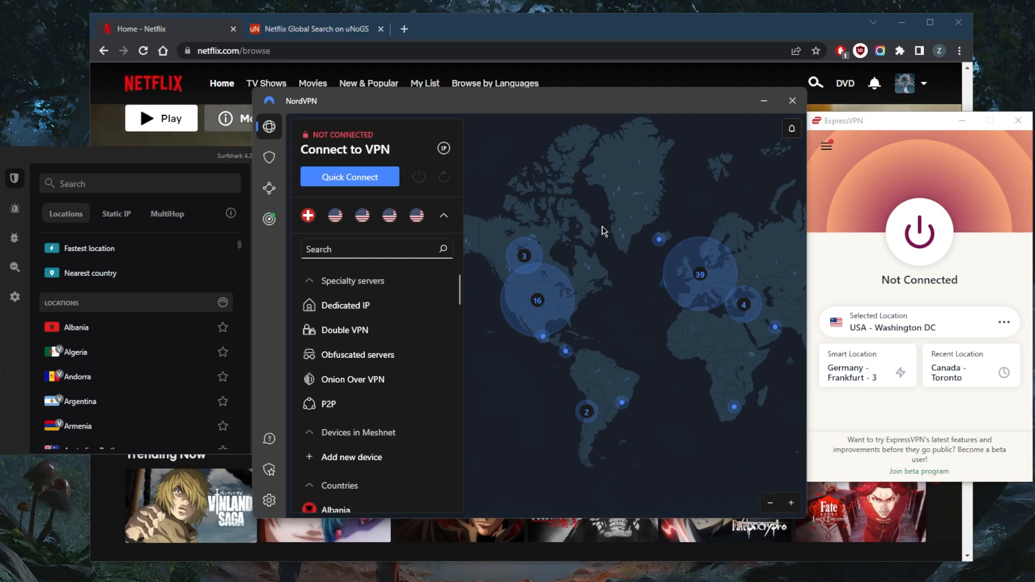
pyautogui.moveTo(231, 157)
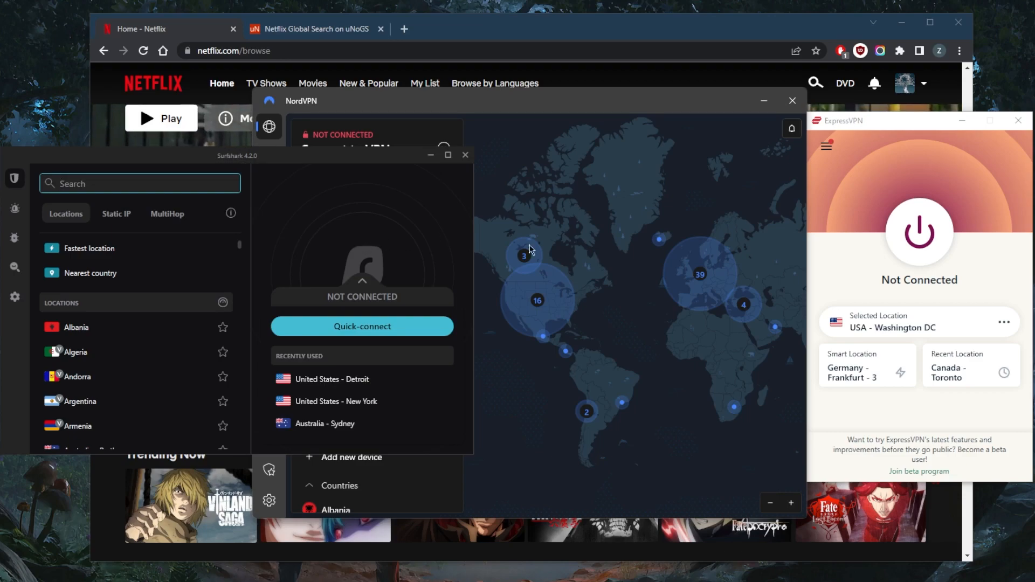
pyautogui.moveTo(980, 60)
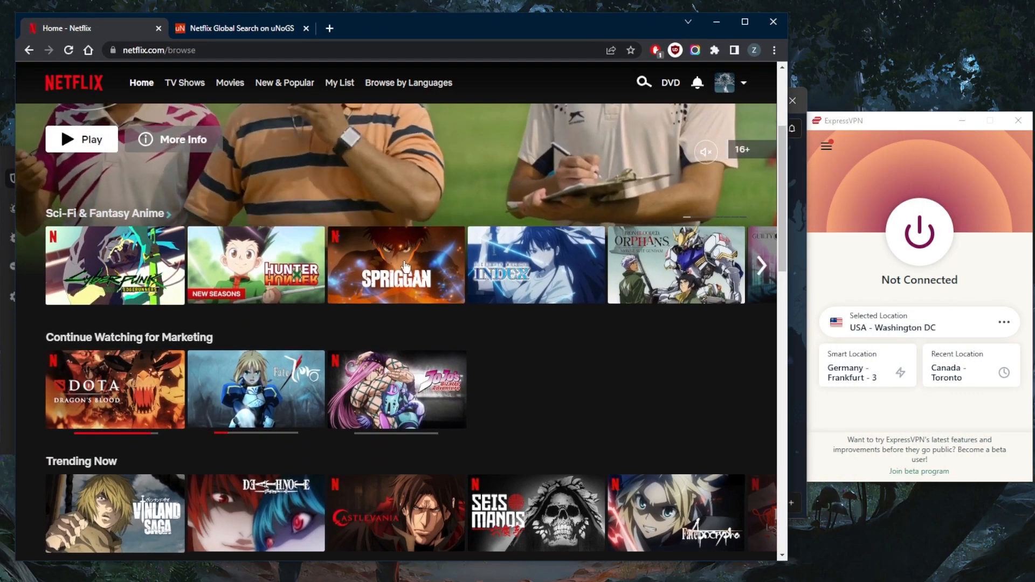
# Step: Connect ExpressVPN to USA - Washington DC, then move to the uNoGS Netflix global search page
pyautogui.scroll(3)
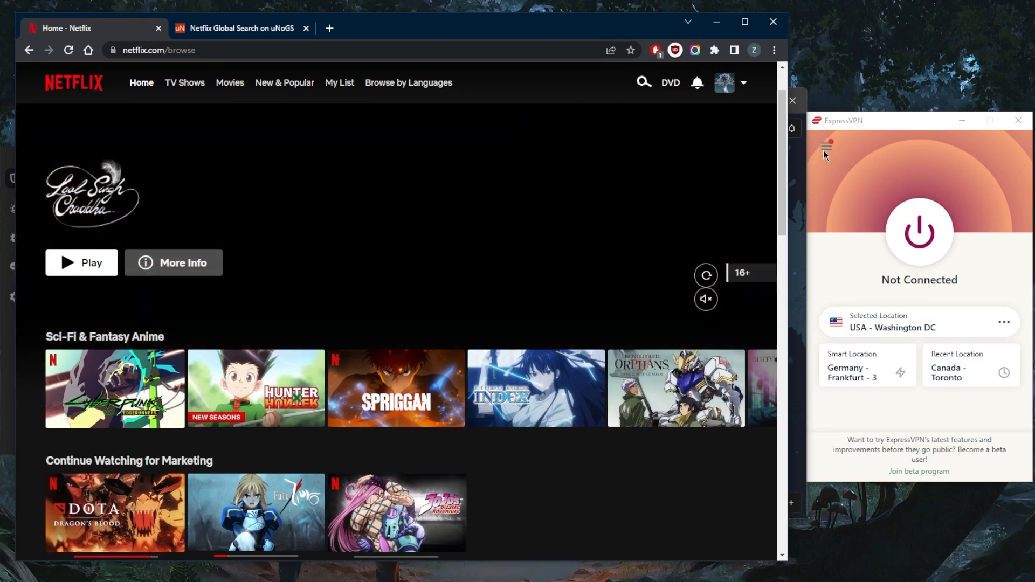
pyautogui.click(918, 322)
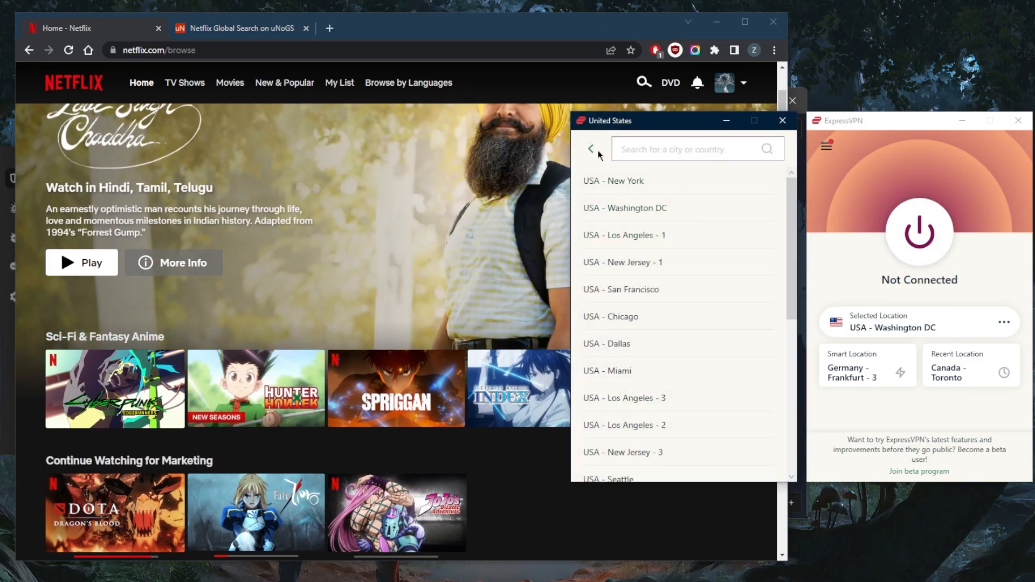
pyautogui.moveTo(637, 243)
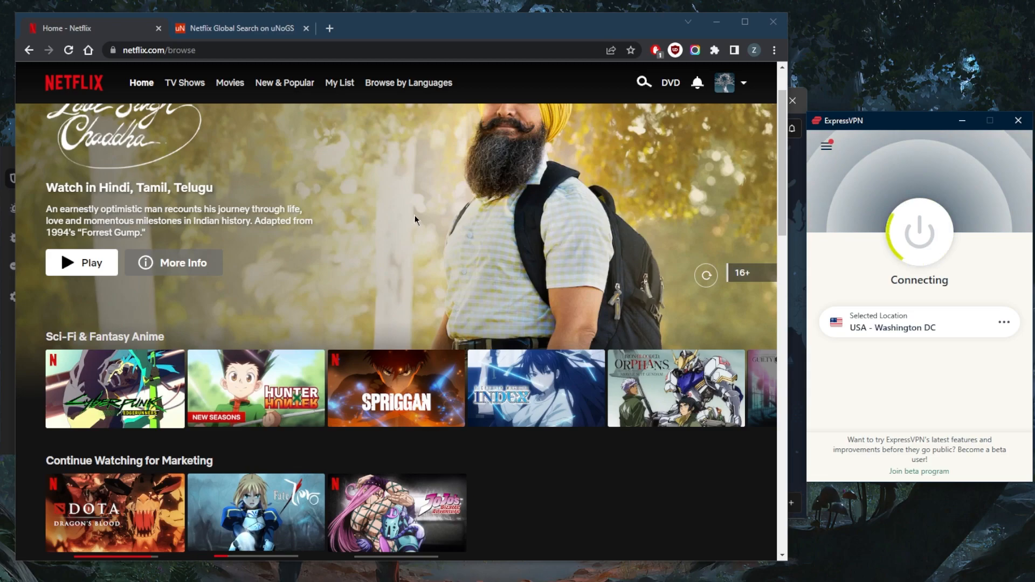
pyautogui.click(241, 28)
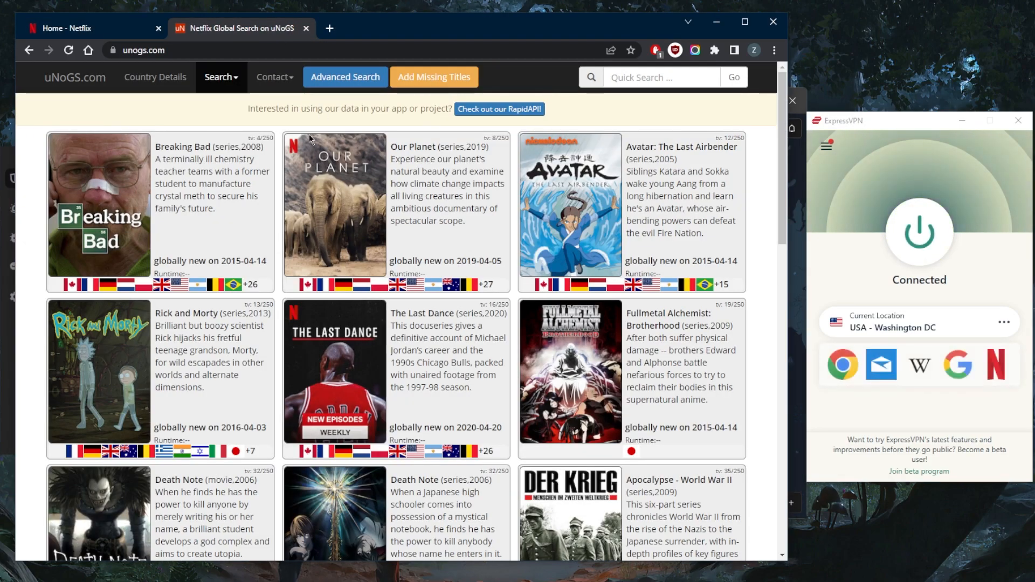
# Step: Search uNoGS for 'sing 2', finding Sing 2 in the US and South Korea, then return to Netflix
pyautogui.write('sing 2')
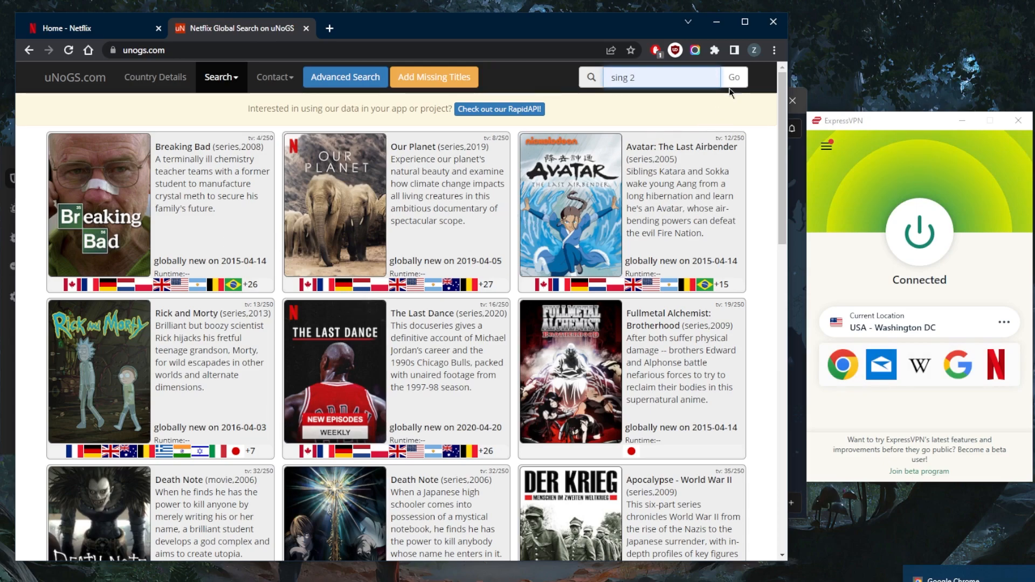
pyautogui.click(733, 78)
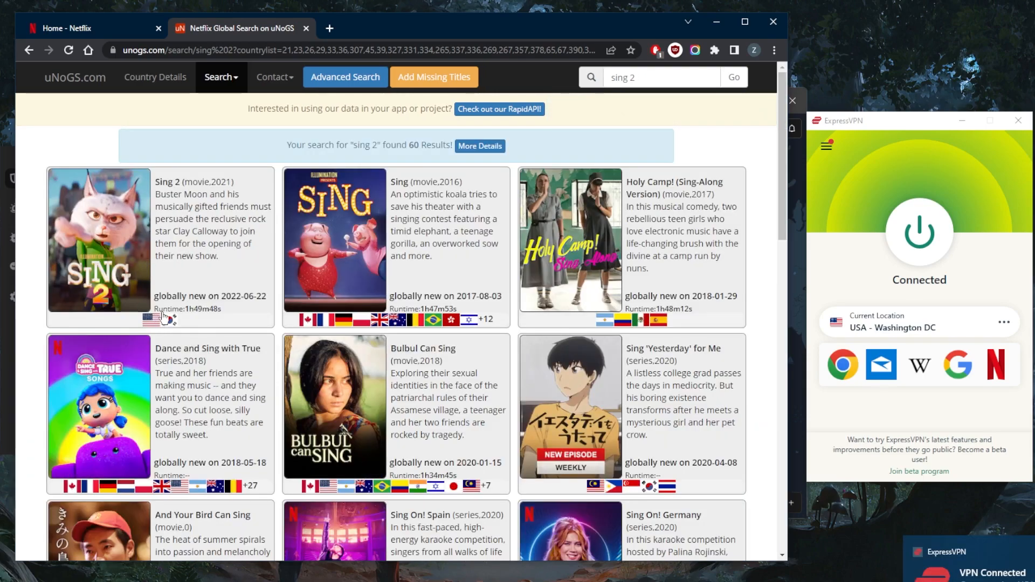
pyautogui.moveTo(435, 270)
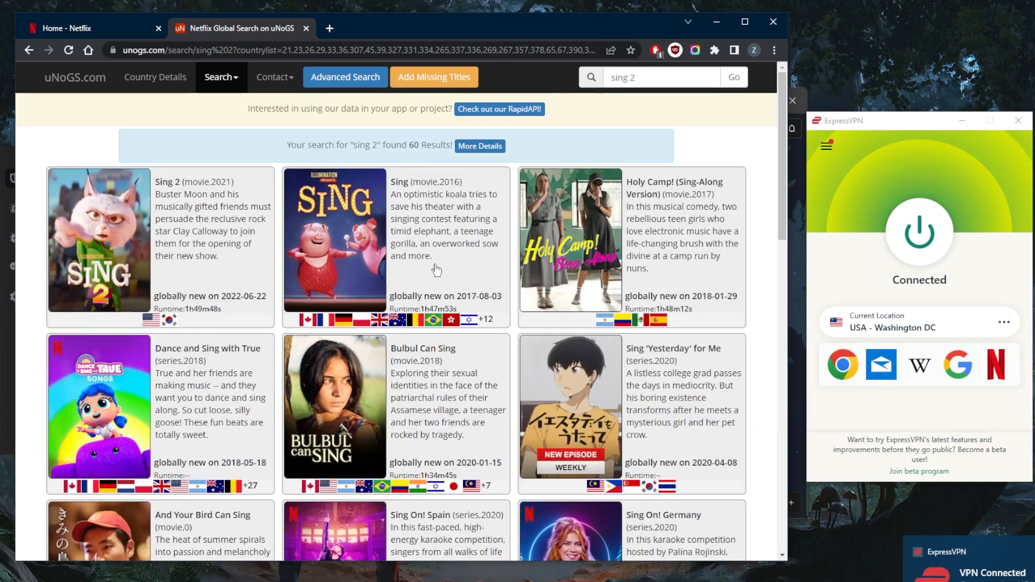
pyautogui.moveTo(260, 263)
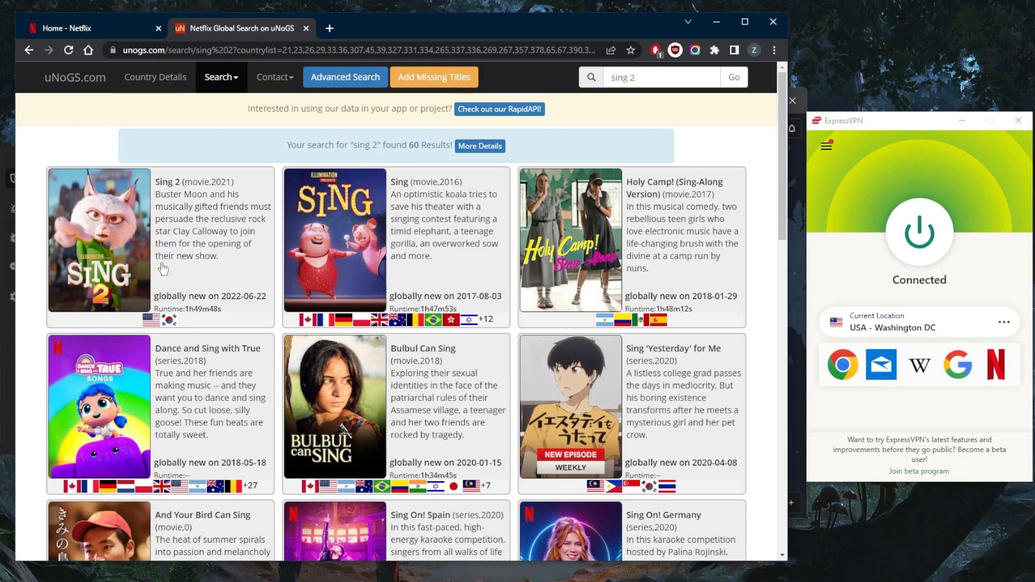
pyautogui.click(92, 28)
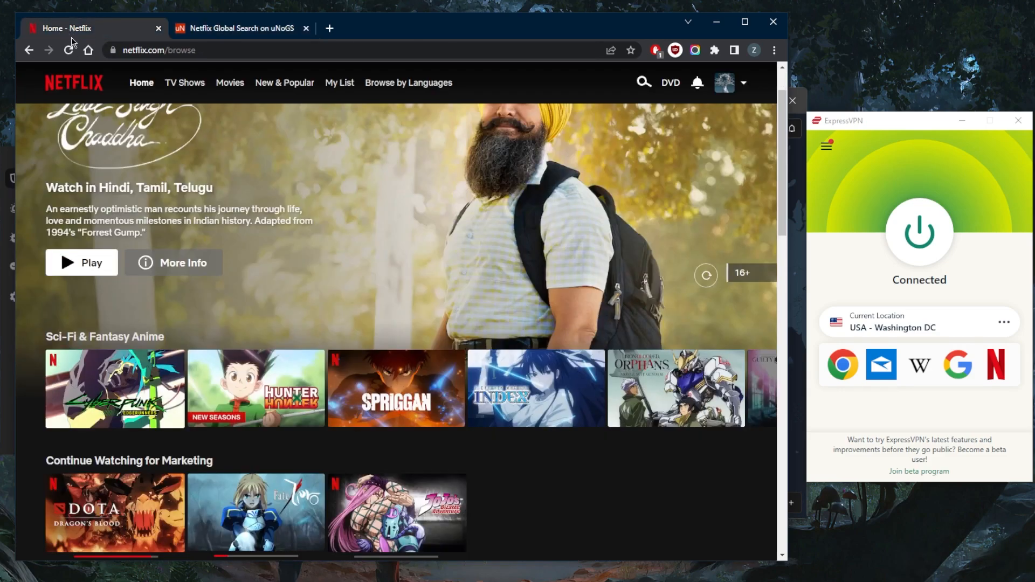
# Step: Reload Netflix over the US connection and search 'sing 2', with Sing 2 as top result
pyautogui.click(69, 50)
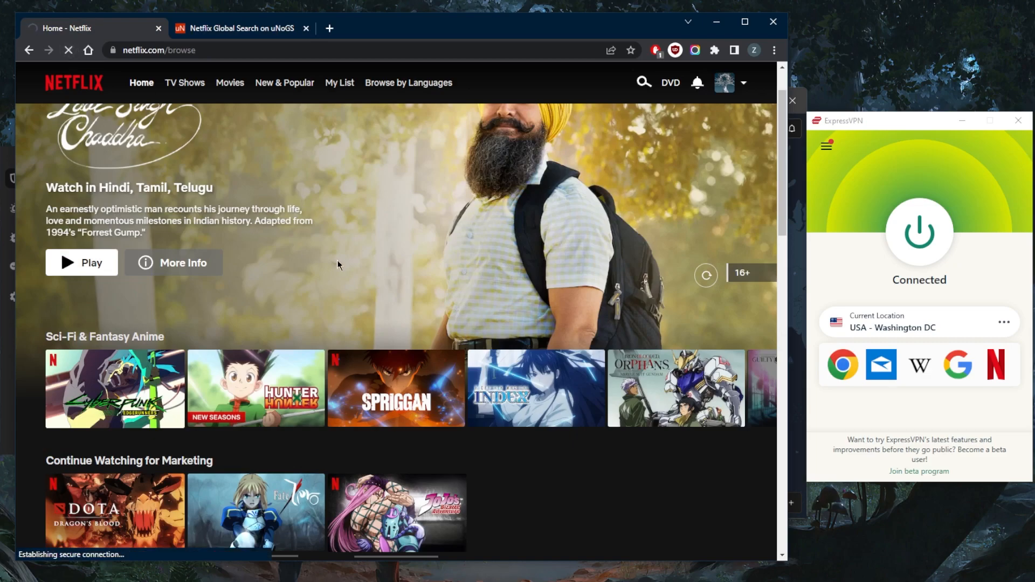
pyautogui.scroll(-3)
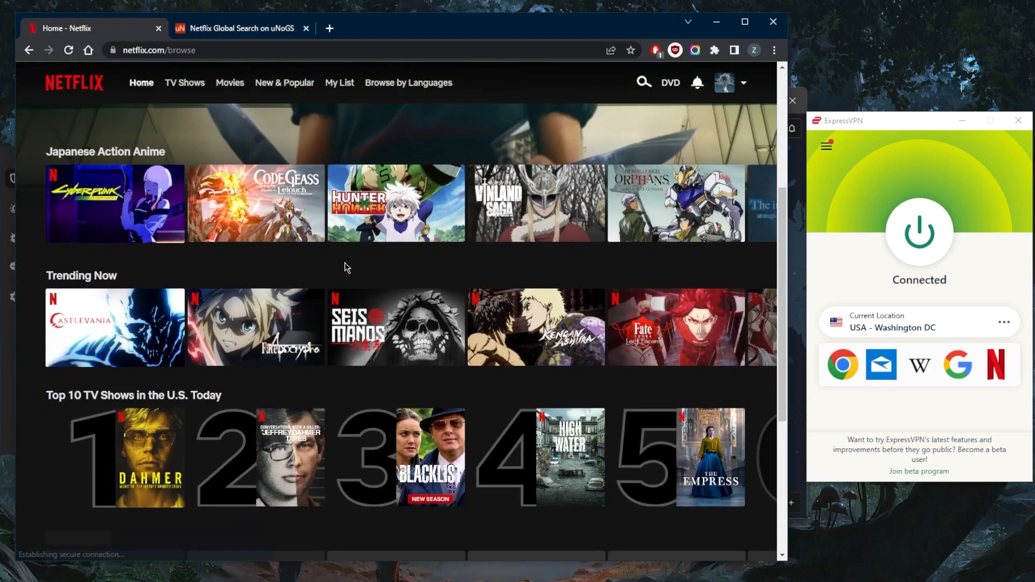
pyautogui.scroll(-3)
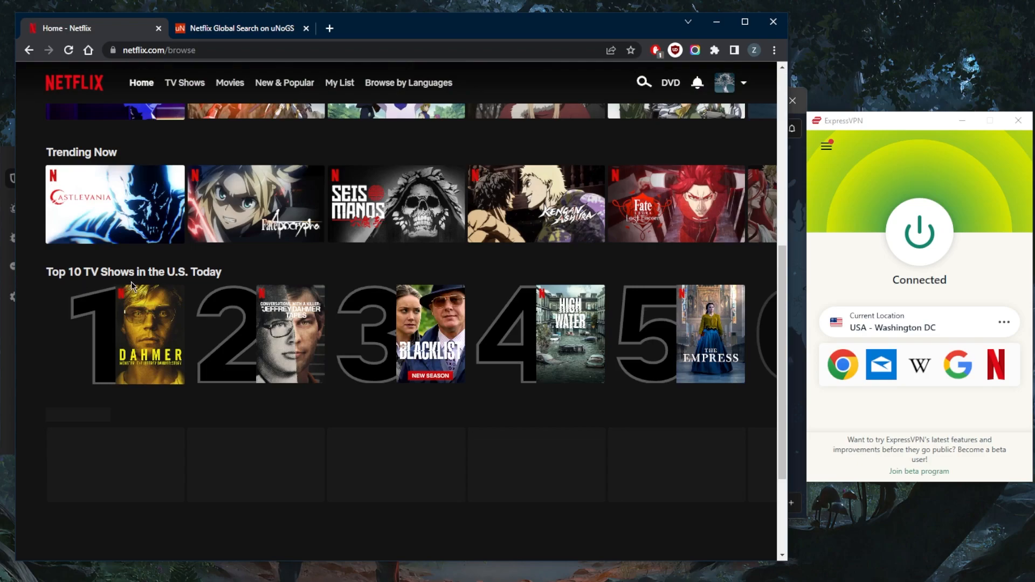
pyautogui.click(641, 82)
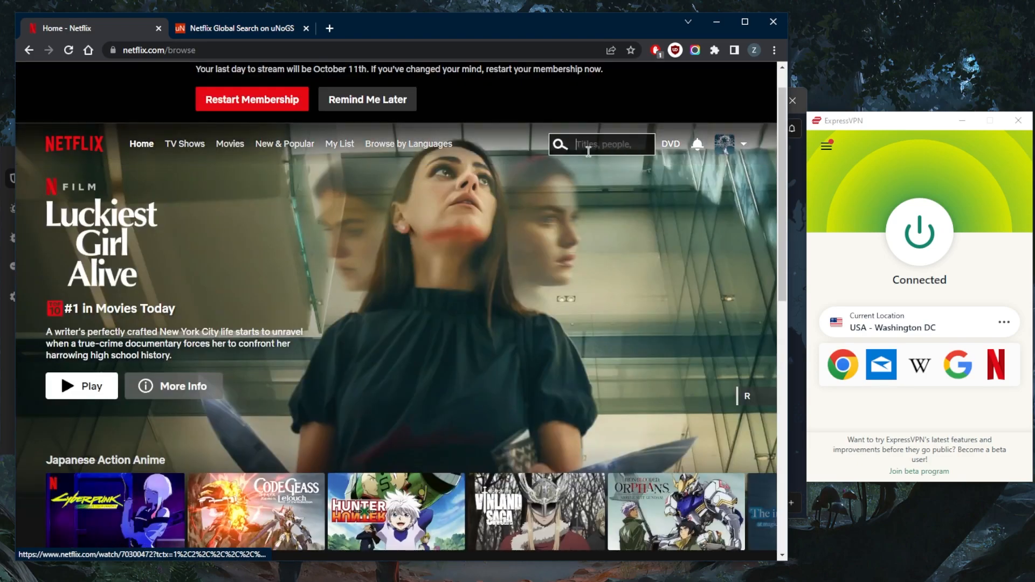
pyautogui.write('sing 2')
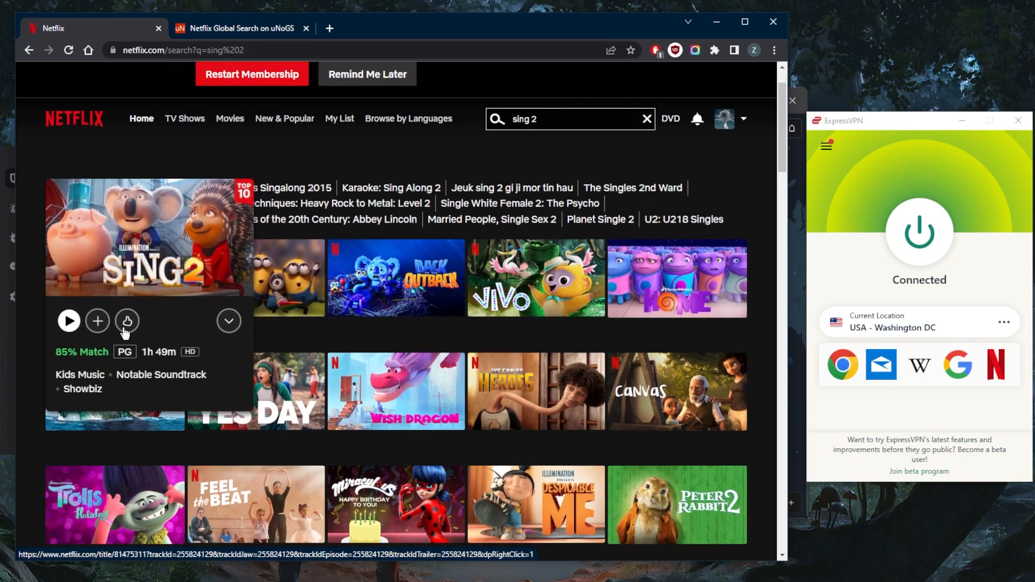
pyautogui.scroll(-3)
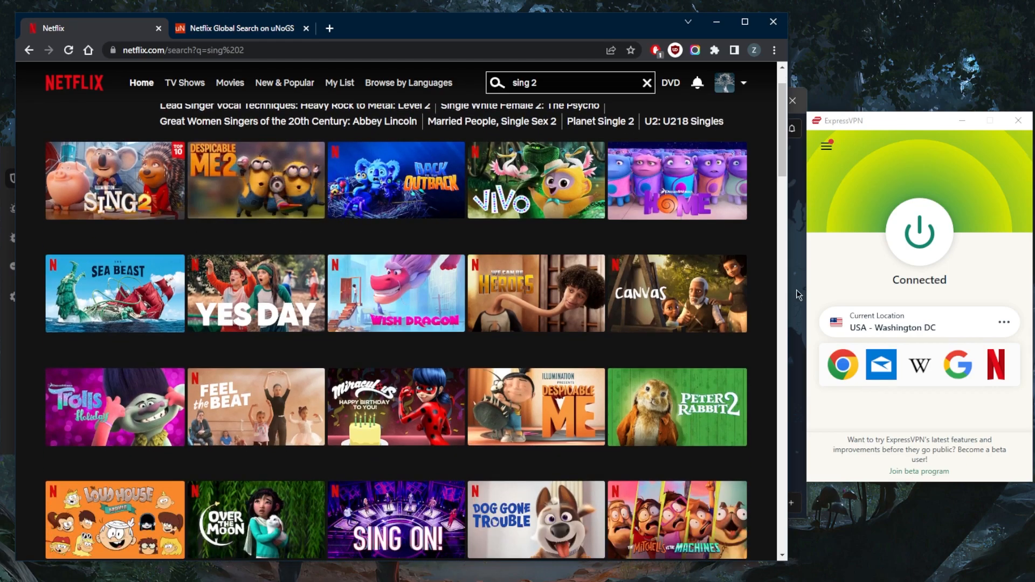
# Step: Disconnect ExpressVPN, reload the Netflix 'sing 2' results, then reconnect to Washington DC
pyautogui.click(917, 233)
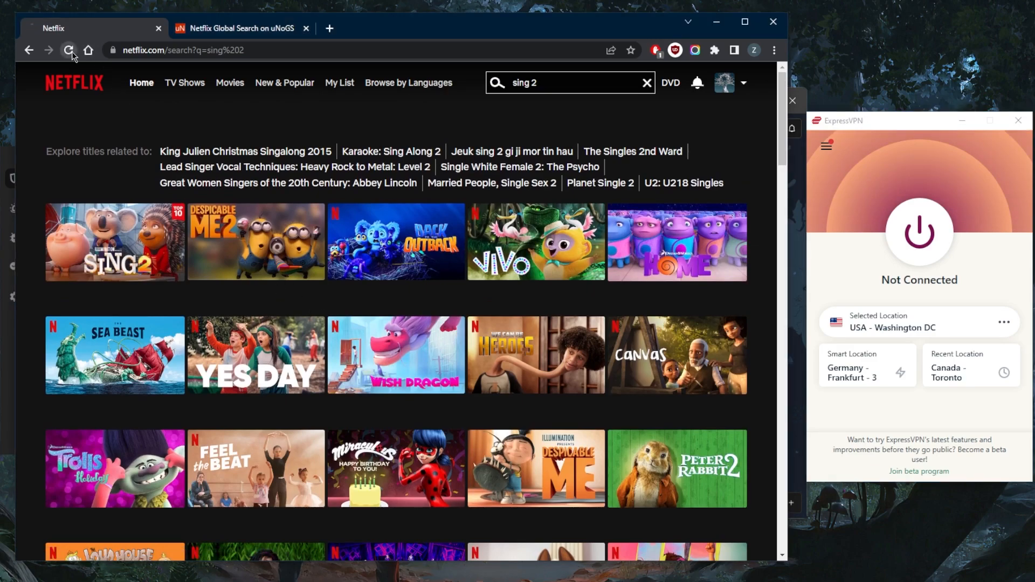
pyautogui.click(68, 50)
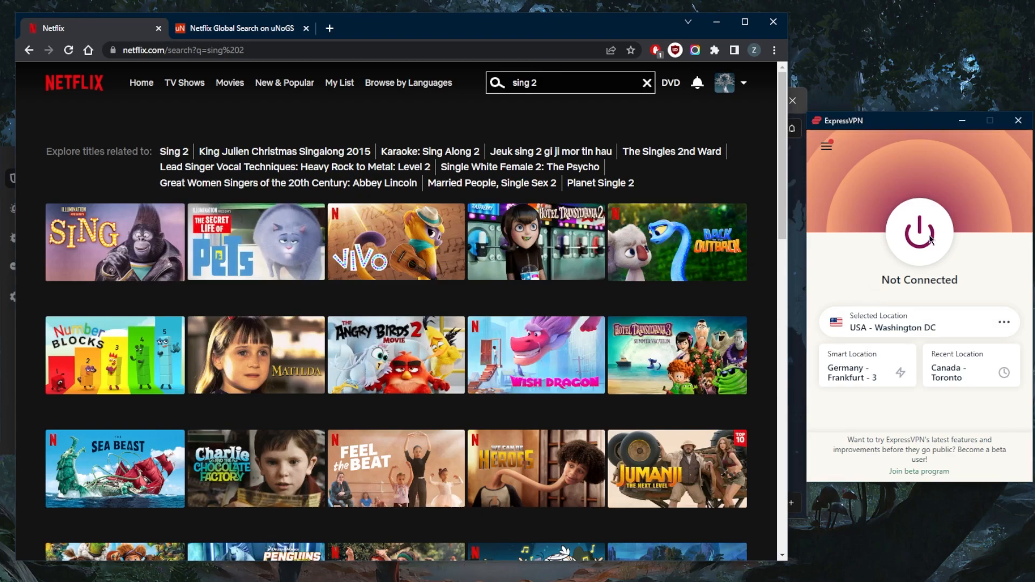
pyautogui.click(918, 232)
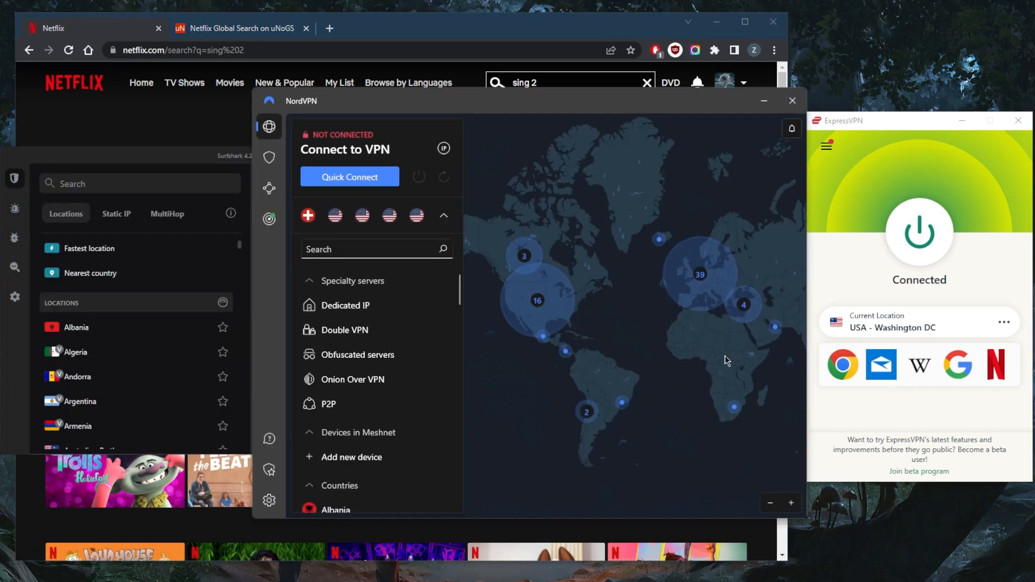
pyautogui.moveTo(762, 291)
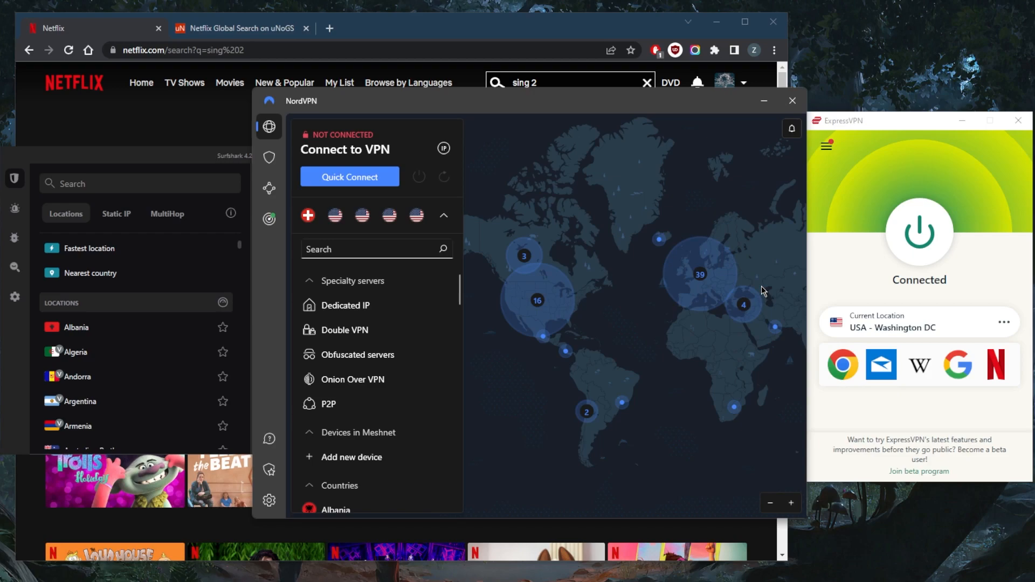
pyautogui.moveTo(611, 286)
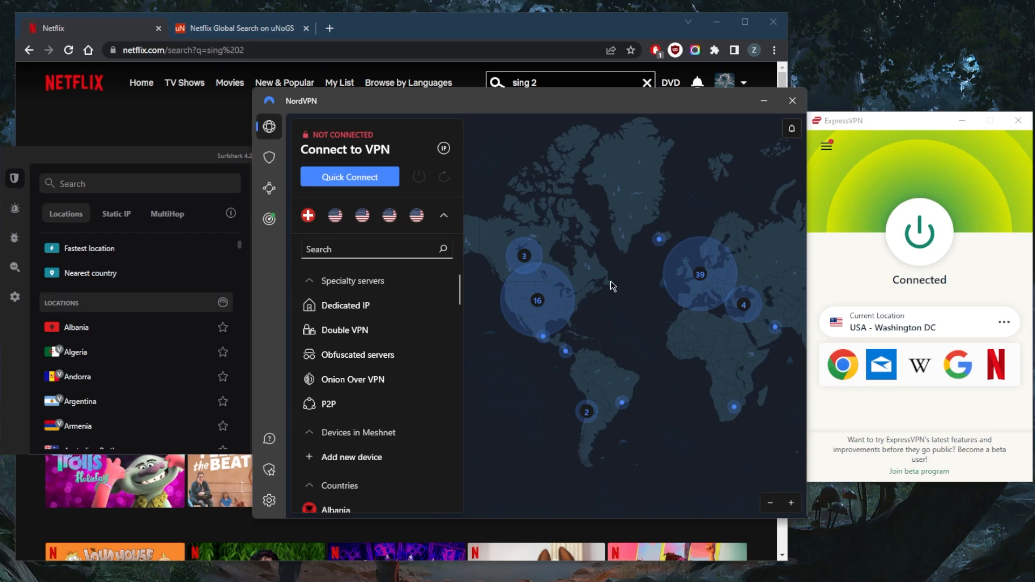
pyautogui.moveTo(872, 241)
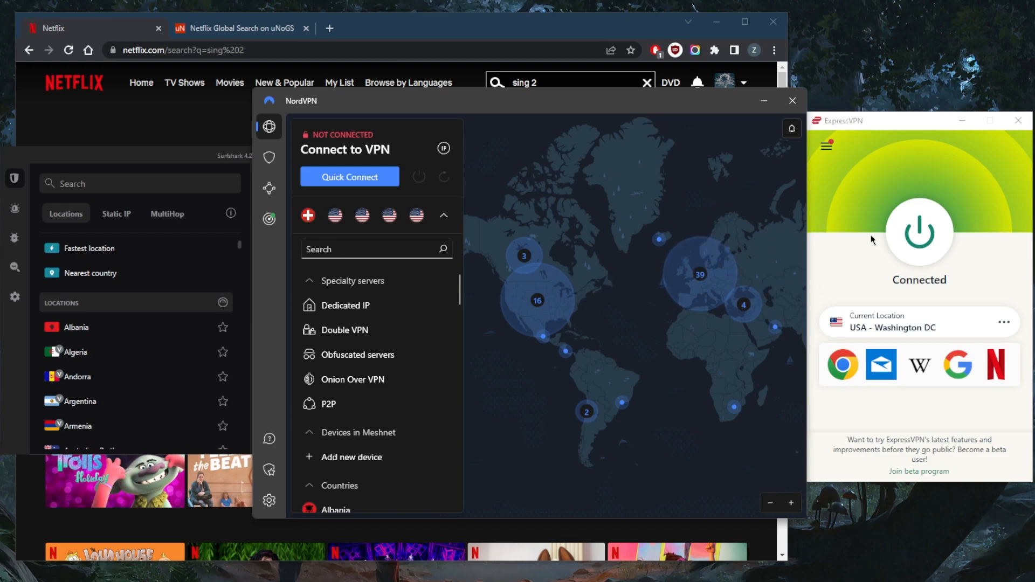
pyautogui.moveTo(917, 238)
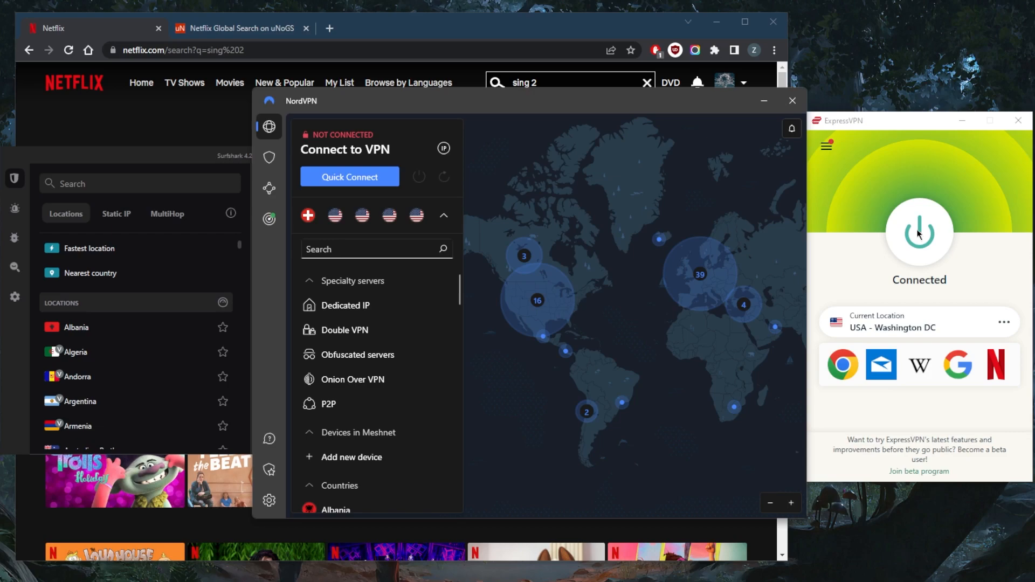
pyautogui.moveTo(629, 55)
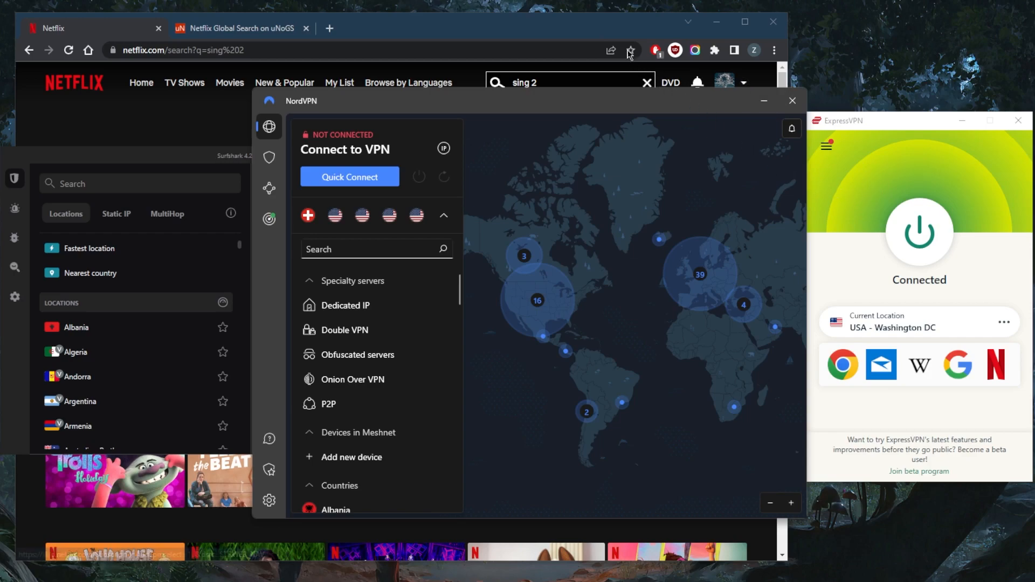
# Step: Bring the Netflix 'sing 2' results back to the front, with Sing 2 listed first
pyautogui.click(791, 100)
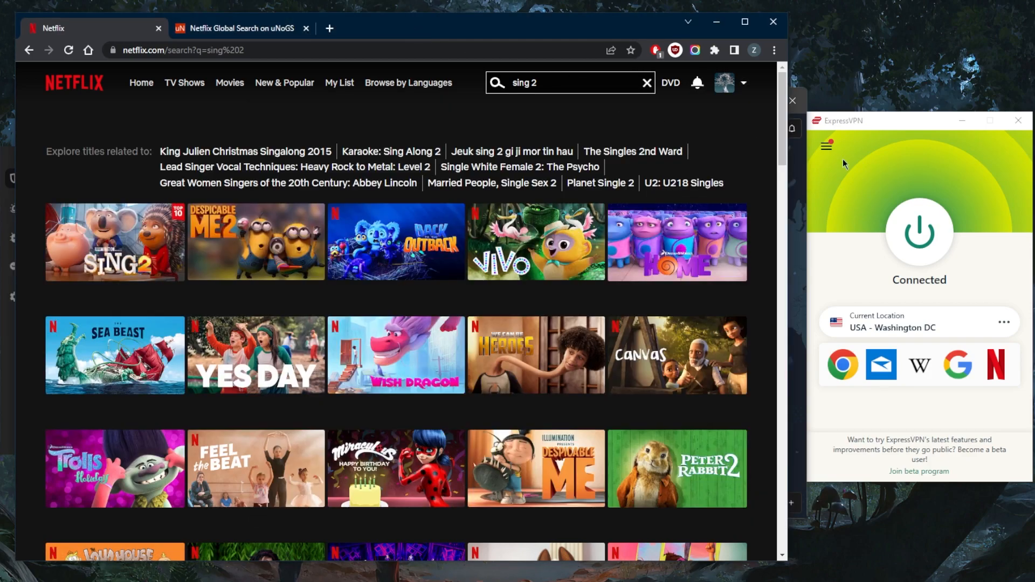
pyautogui.moveTo(897, 253)
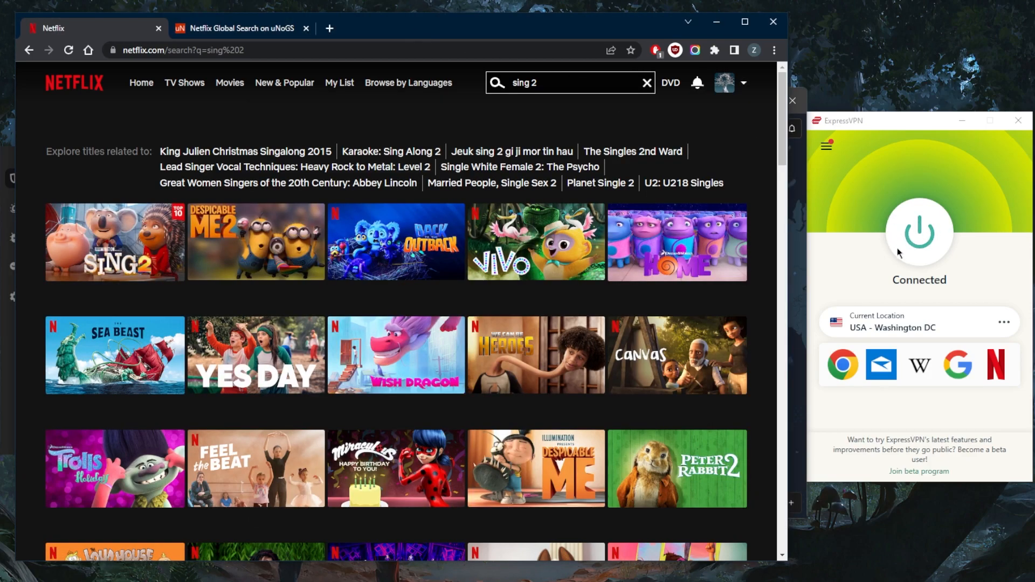
pyautogui.moveTo(924, 224)
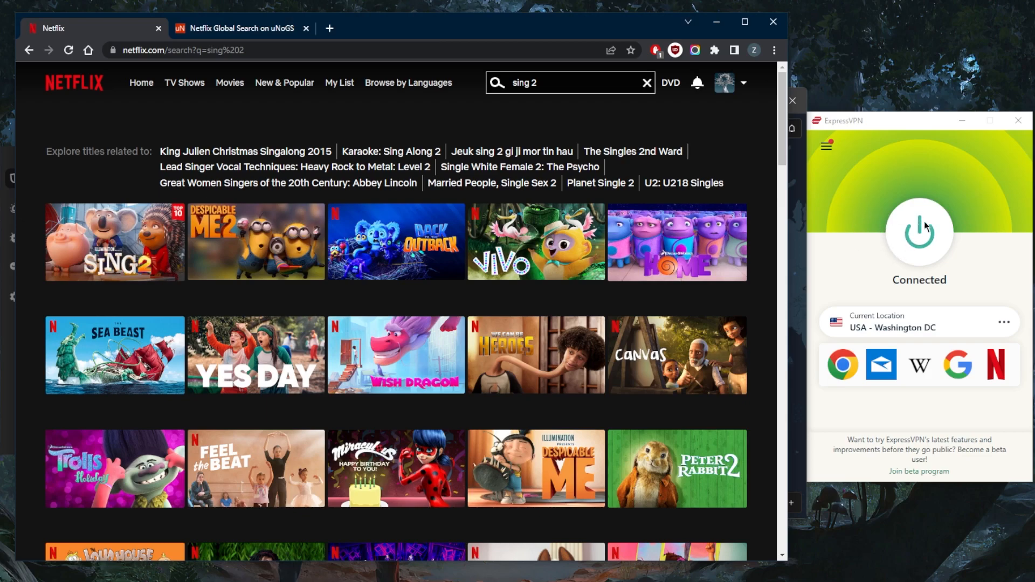
pyautogui.moveTo(412, 127)
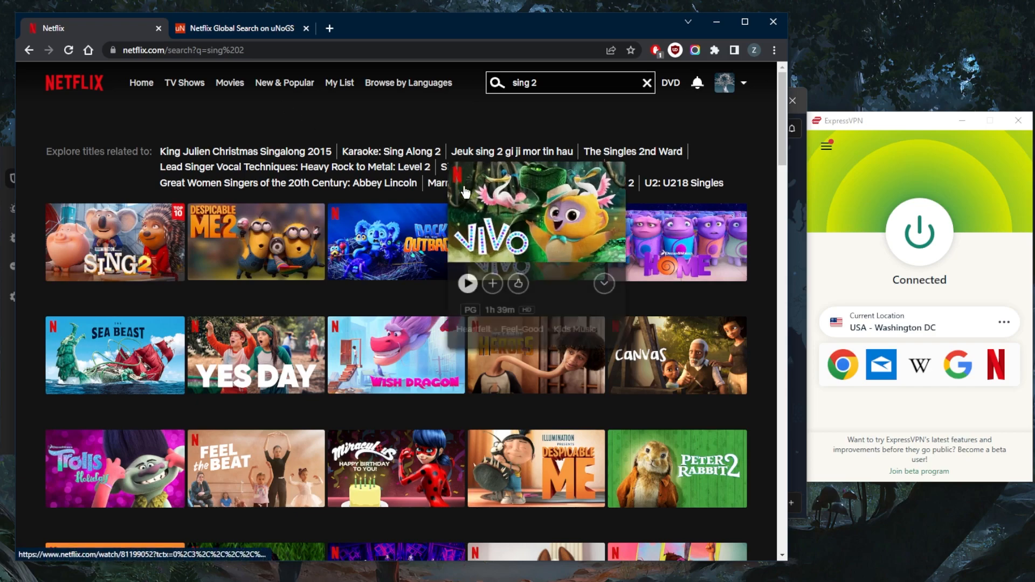
pyautogui.moveTo(394, 130)
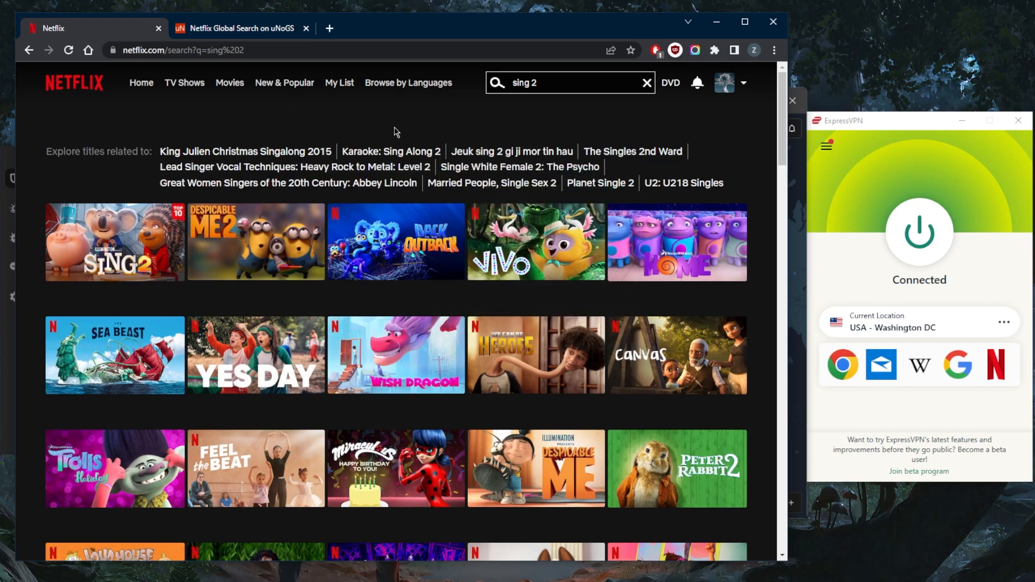
pyautogui.moveTo(447, 127)
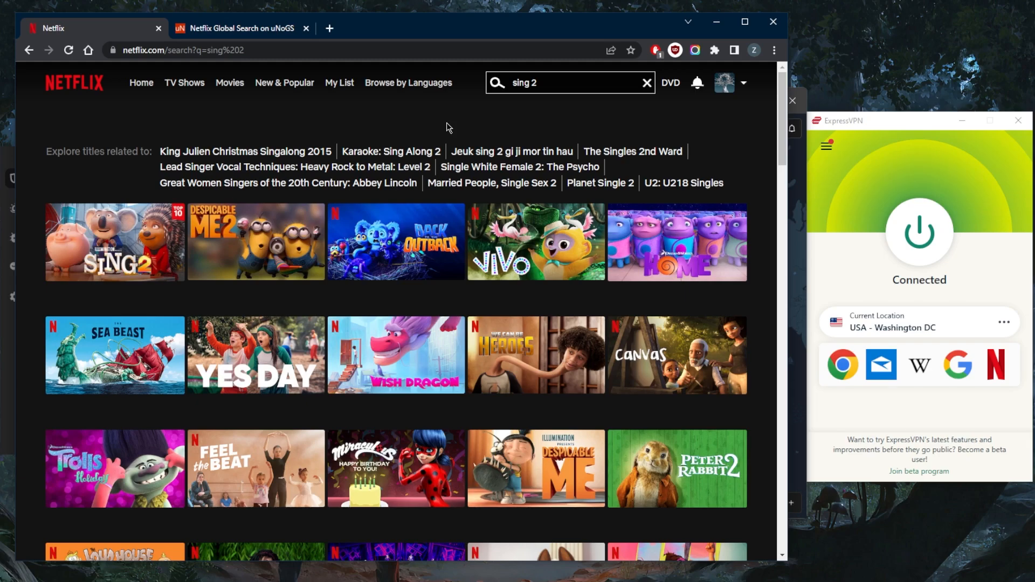
pyautogui.moveTo(878, 164)
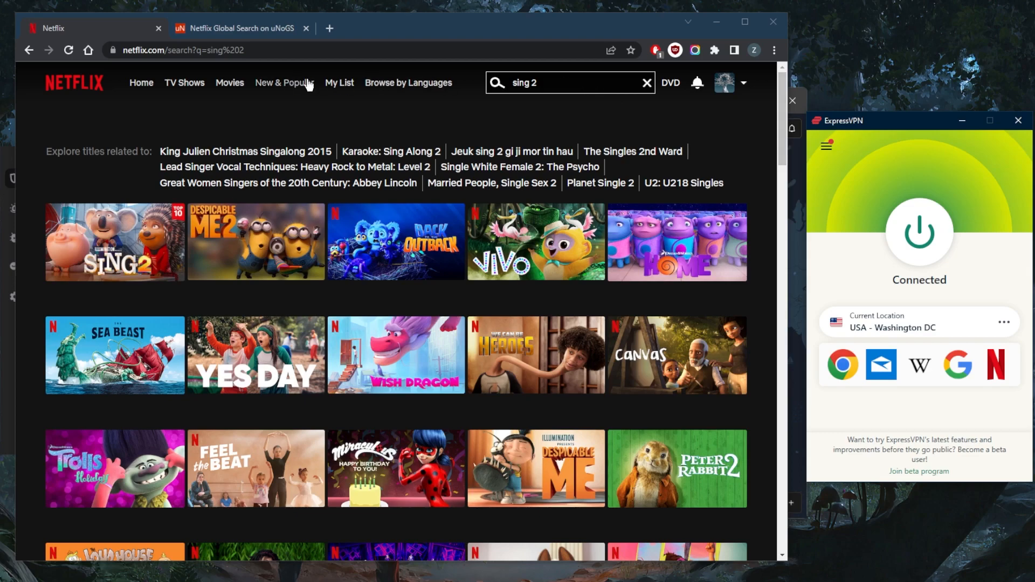
pyautogui.moveTo(305, 82)
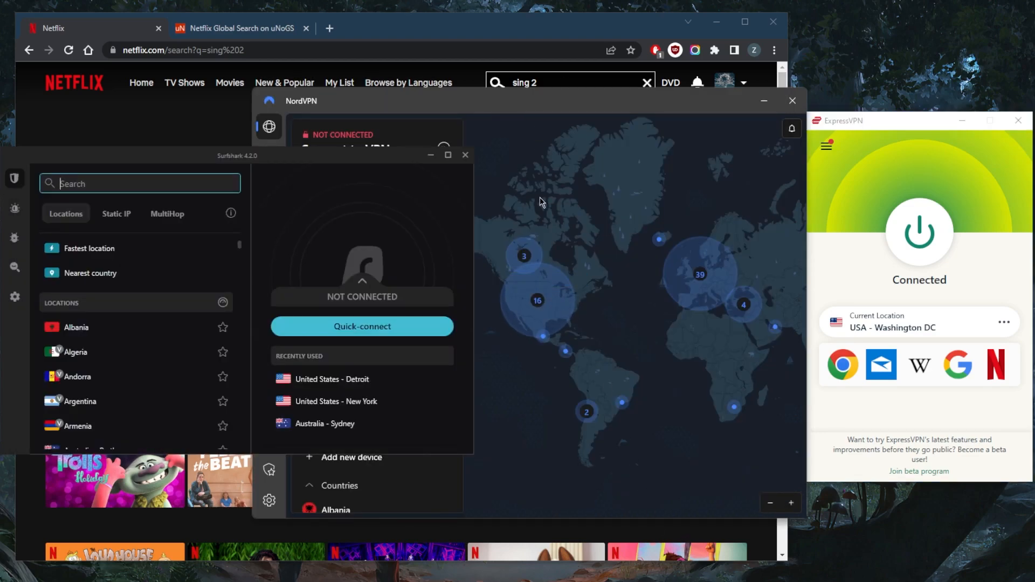
pyautogui.moveTo(563, 192)
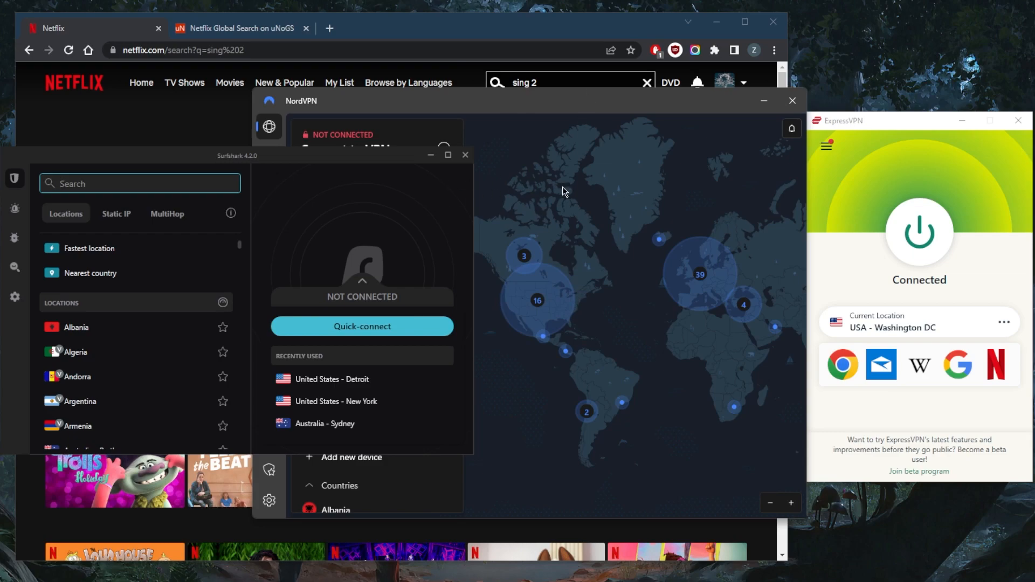
pyautogui.moveTo(574, 190)
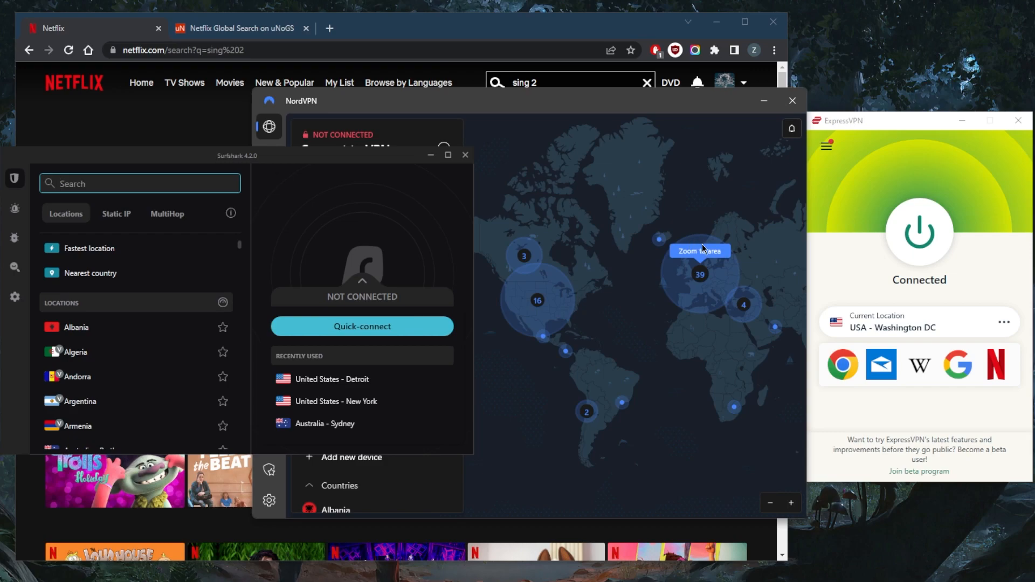
pyautogui.moveTo(739, 260)
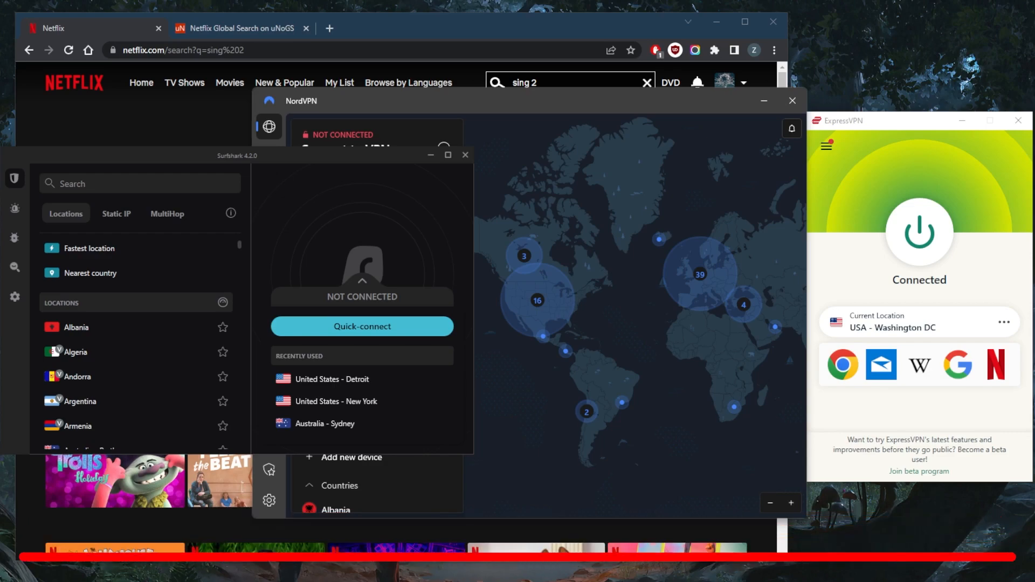
pyautogui.moveTo(624, 289)
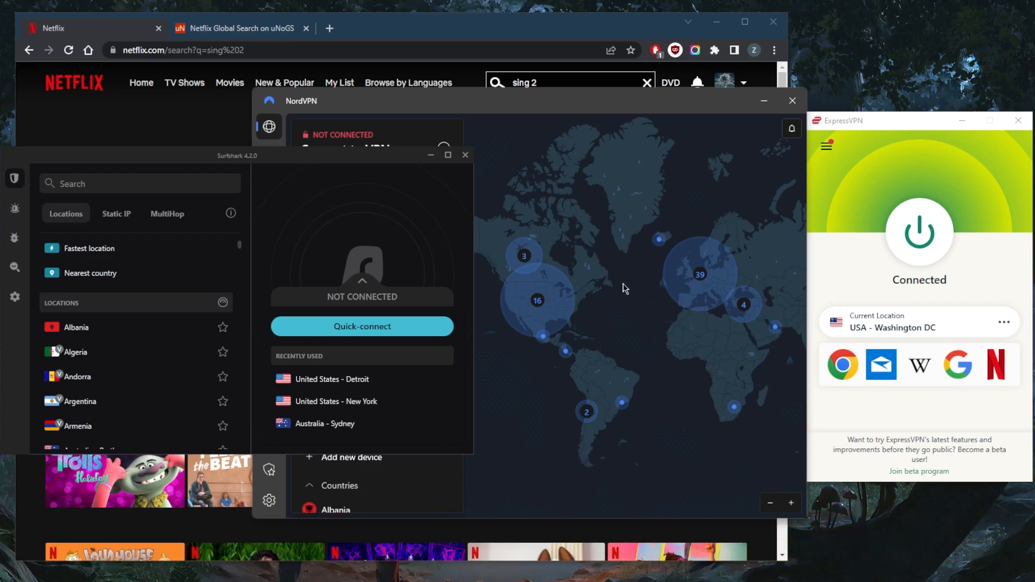